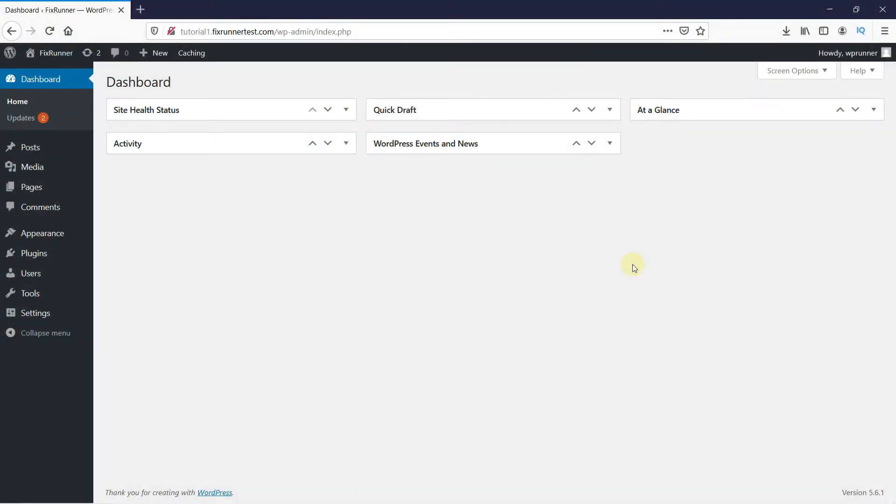
{"action": "mouse_move", "coordinate": [186, 262]}
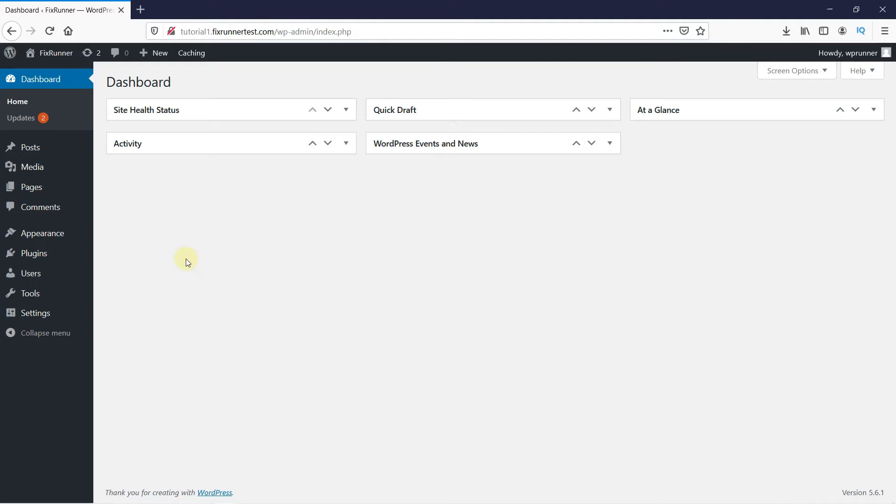
{"action": "mouse_move", "coordinate": [33, 253]}
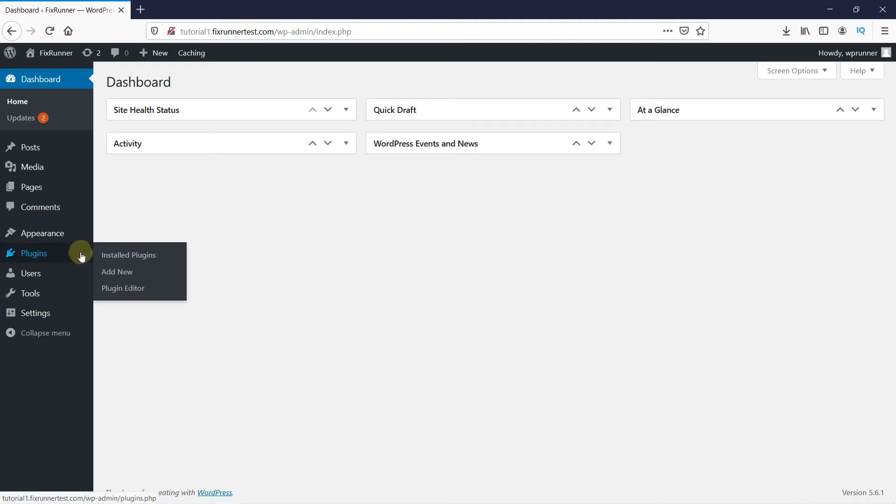
Step: Go to the Add New plugins page from the admin sidebar
{"action": "left_click", "coordinate": [117, 271]}
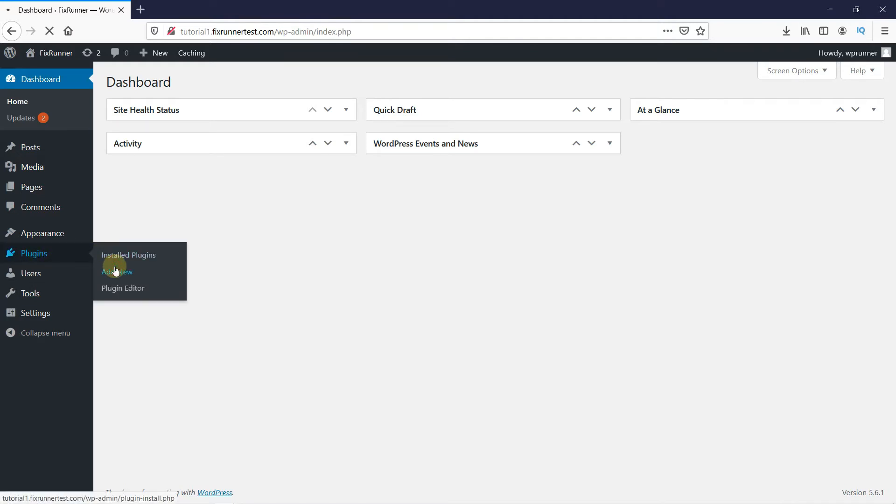
Step: Search 'feeds for youtube', install the Feeds for YouTube plugin and activate it
{"action": "left_click", "coordinate": [117, 271]}
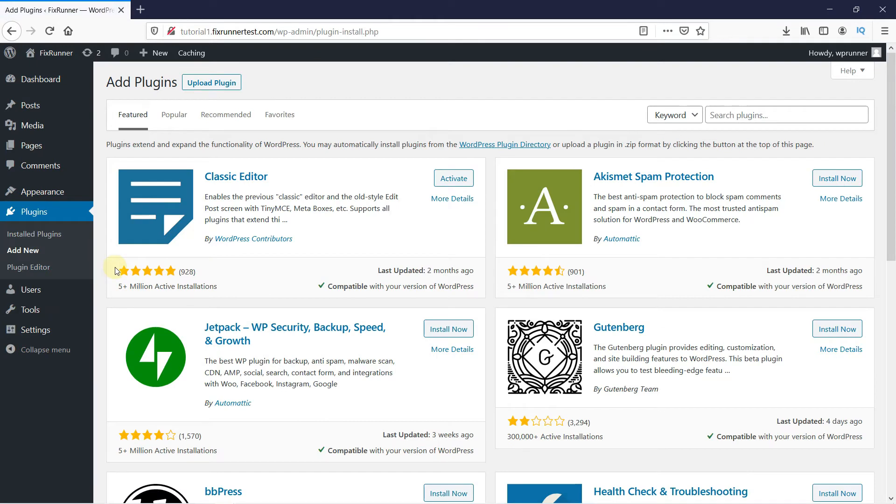
{"action": "left_click", "coordinate": [786, 115]}
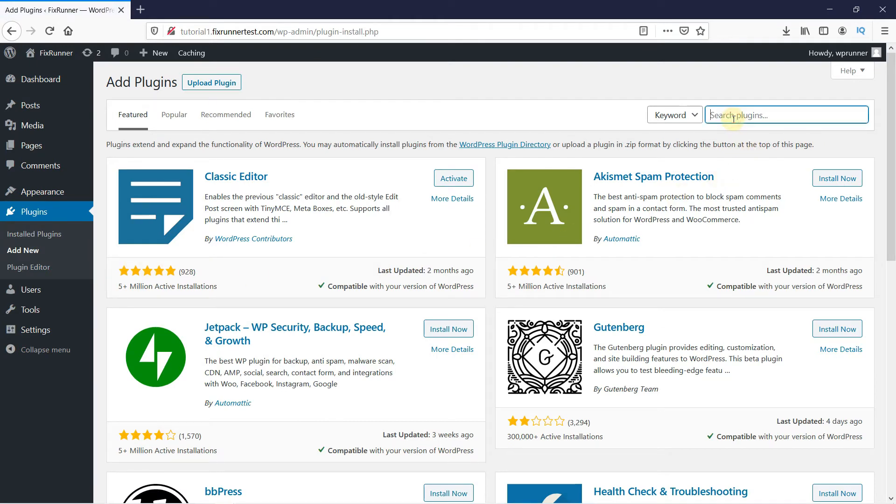
{"action": "type", "text": "feeds"}
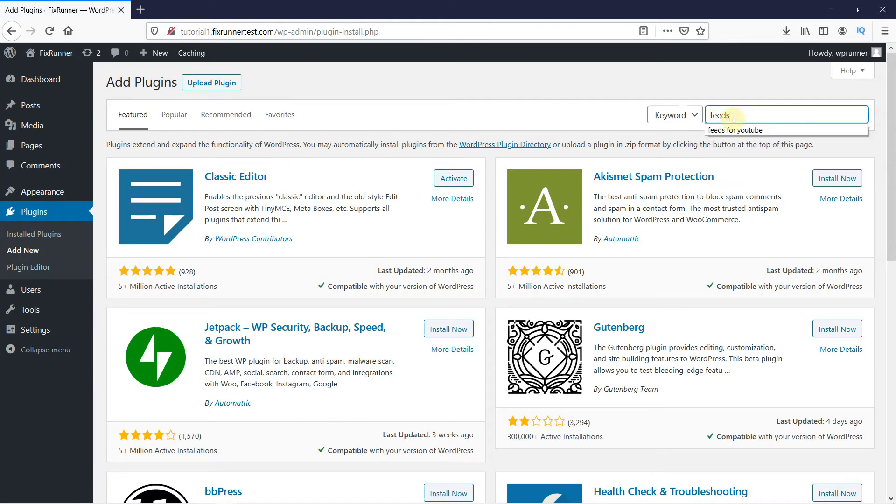
{"action": "type", "text": "for youtube"}
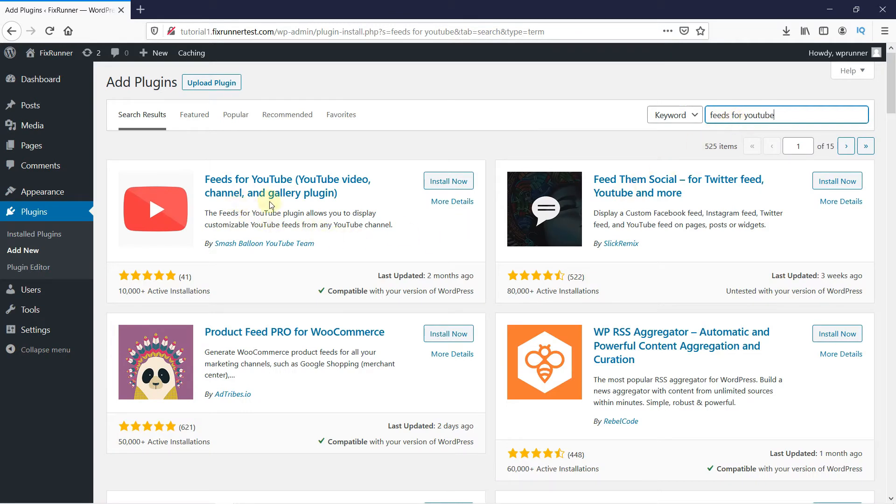
{"action": "mouse_move", "coordinate": [291, 205]}
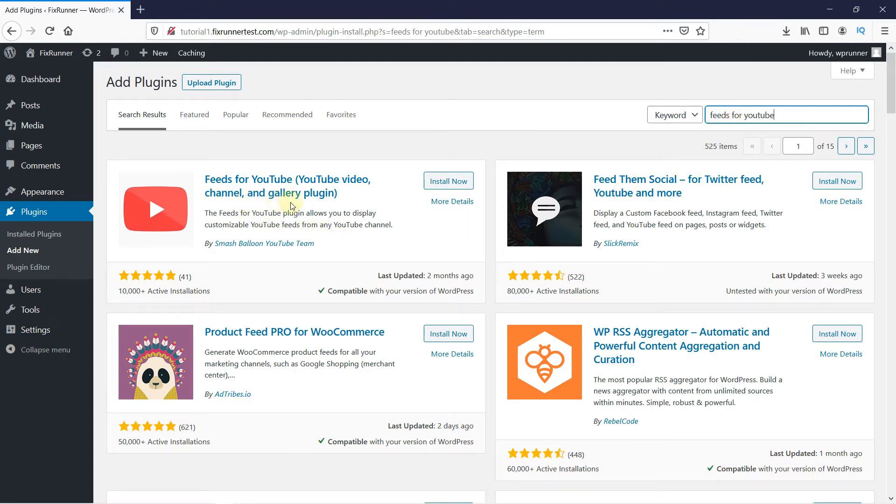
{"action": "left_click", "coordinate": [448, 180]}
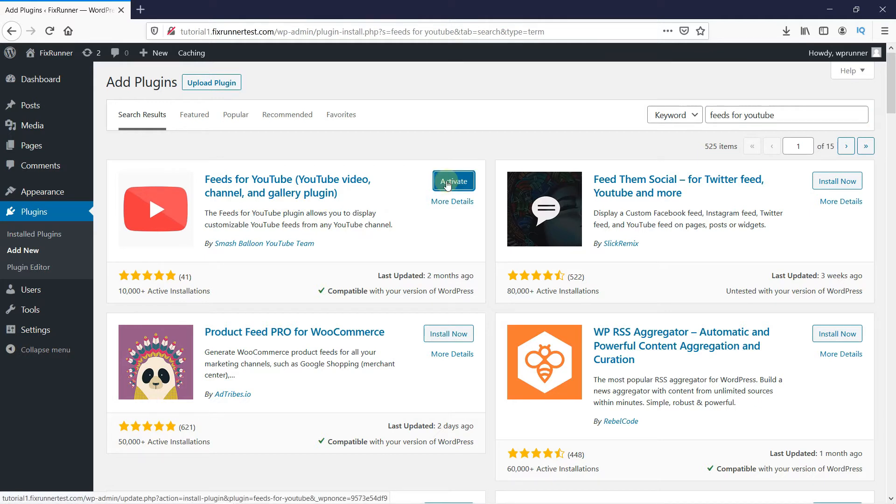
{"action": "left_click", "coordinate": [454, 181]}
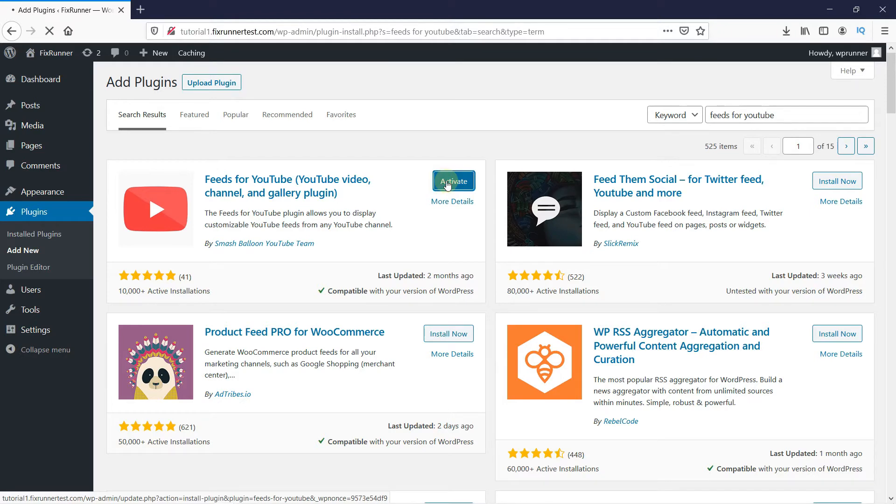
Step: From the Feeds for YouTube settings, start 'Connect to YouTube to Create a Feed'
{"action": "left_click", "coordinate": [453, 180]}
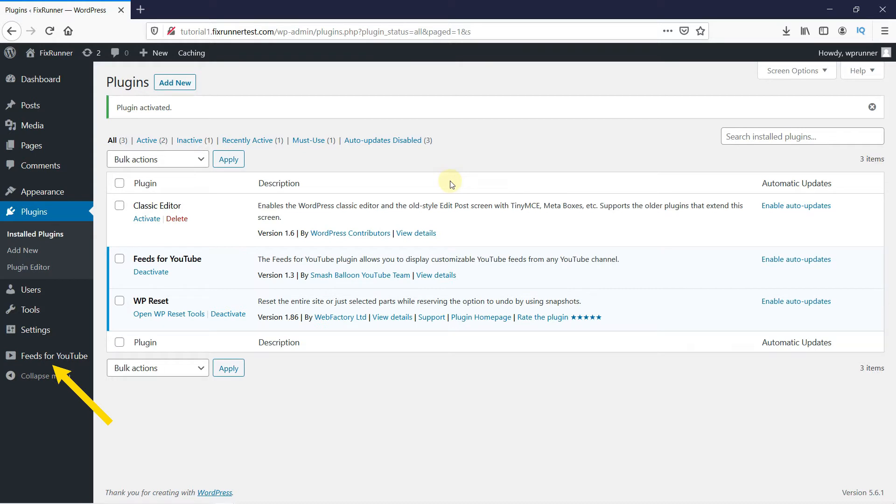
{"action": "mouse_move", "coordinate": [361, 251]}
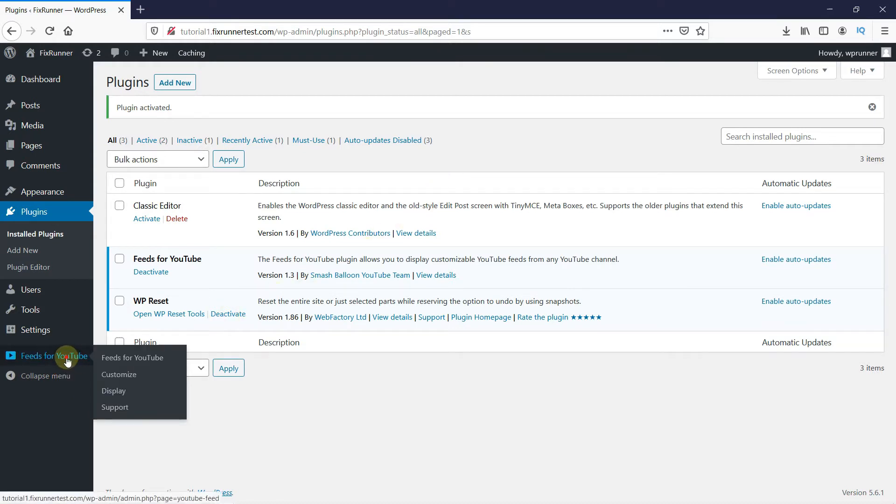
{"action": "left_click", "coordinate": [131, 357]}
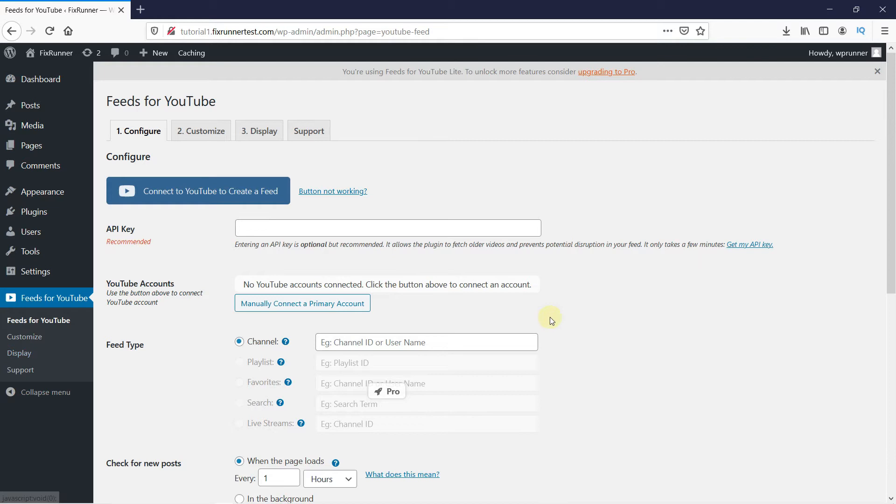
{"action": "mouse_move", "coordinate": [177, 202]}
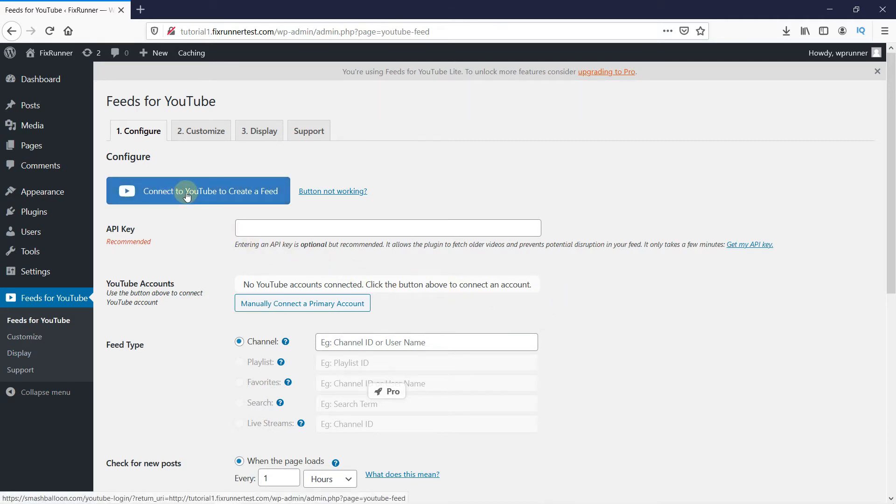
{"action": "left_click", "coordinate": [198, 190]}
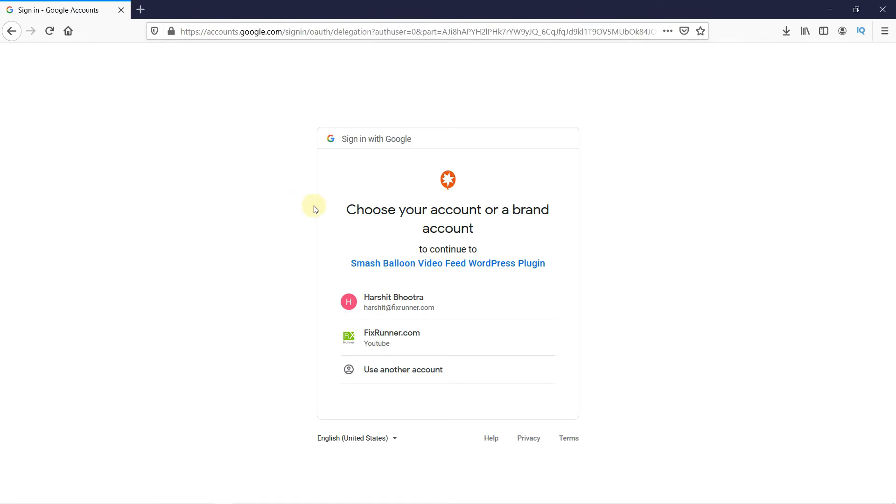
Step: Choose the FixRunner.com Google account and allow the plugin to view its YouTube channel
{"action": "left_click", "coordinate": [391, 337]}
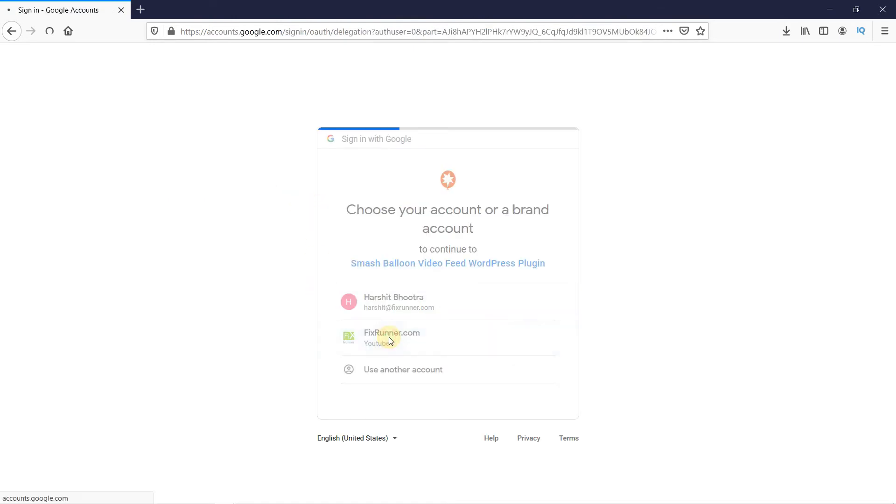
{"action": "left_click", "coordinate": [392, 337]}
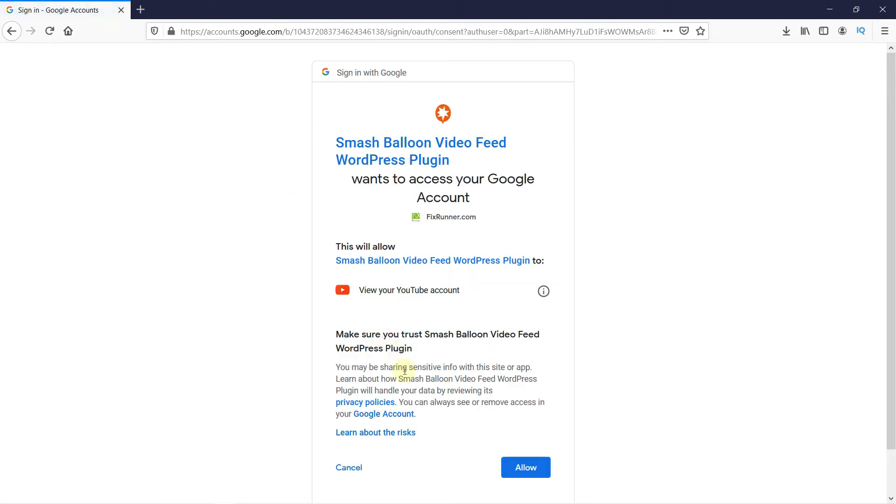
{"action": "left_click", "coordinate": [525, 467]}
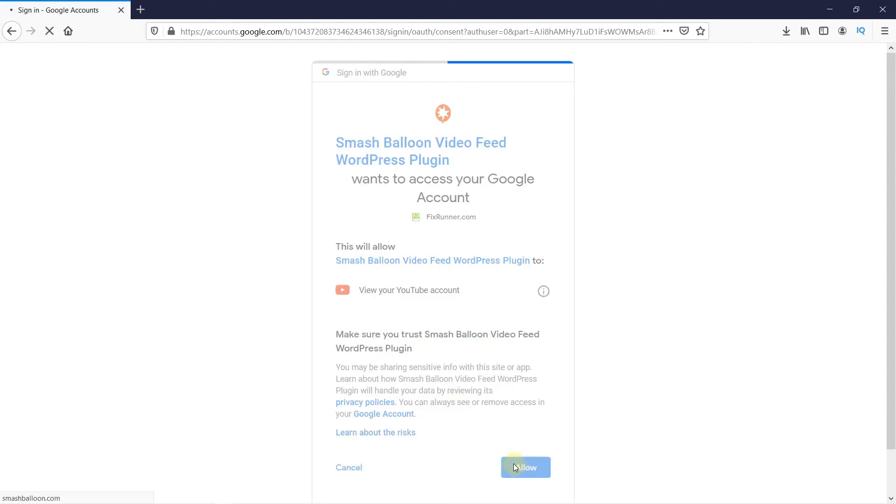
{"action": "left_click", "coordinate": [525, 467]}
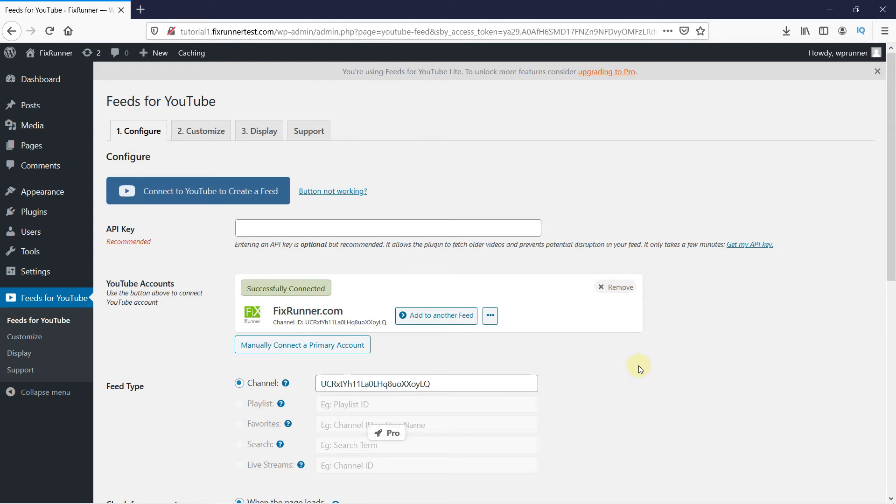
Step: Save the Configure tab settings for the connected FixRunner.com channel feed
{"action": "scroll", "scroll_direction": "down", "scroll_amount": 3}
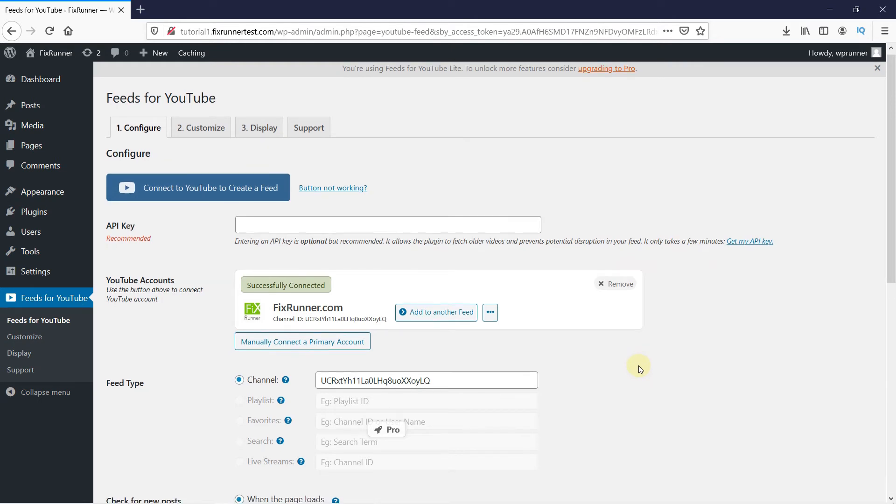
{"action": "scroll", "scroll_direction": "down", "scroll_amount": 3}
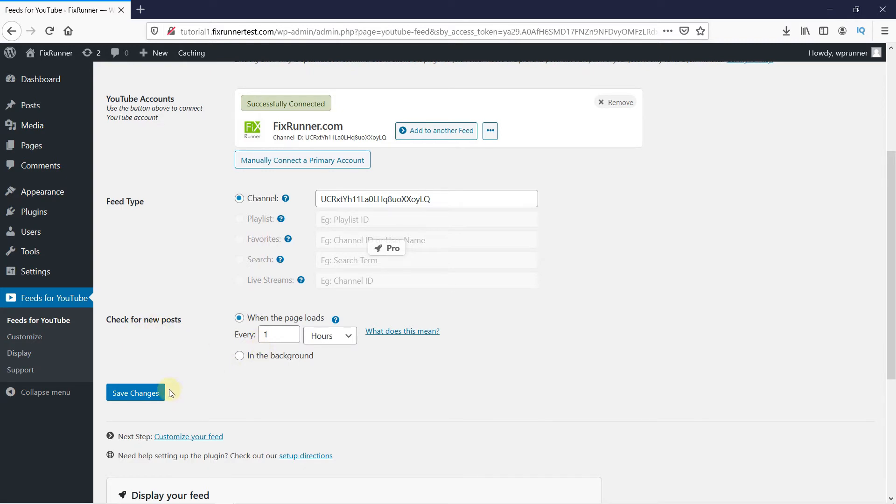
{"action": "left_click", "coordinate": [136, 393]}
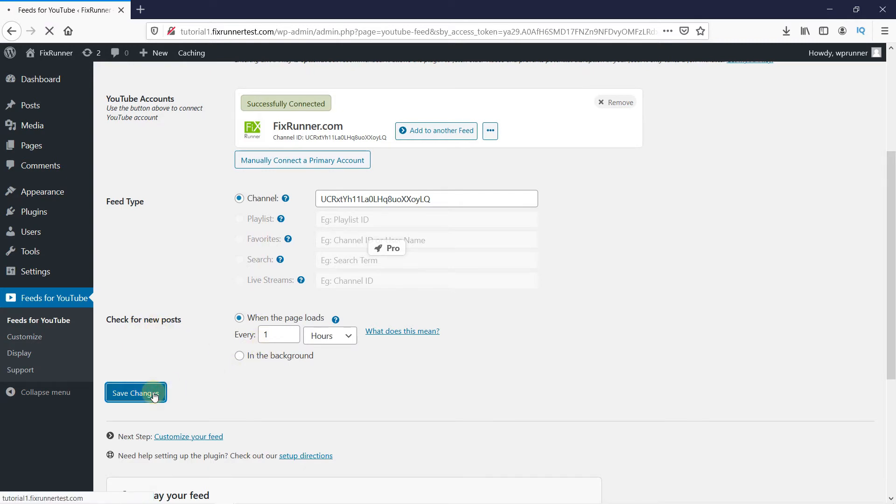
{"action": "left_click", "coordinate": [136, 393]}
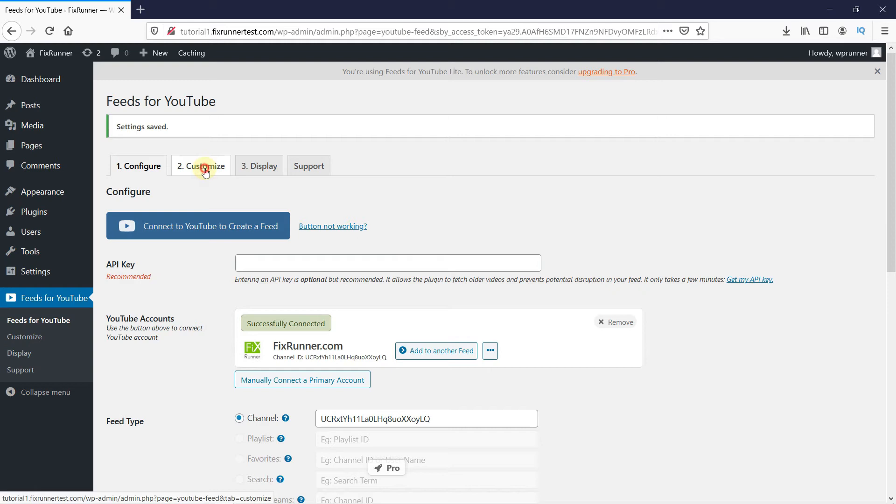
Step: On the Customize tab, switch the feed layout from Grid to Gallery
{"action": "left_click", "coordinate": [201, 166]}
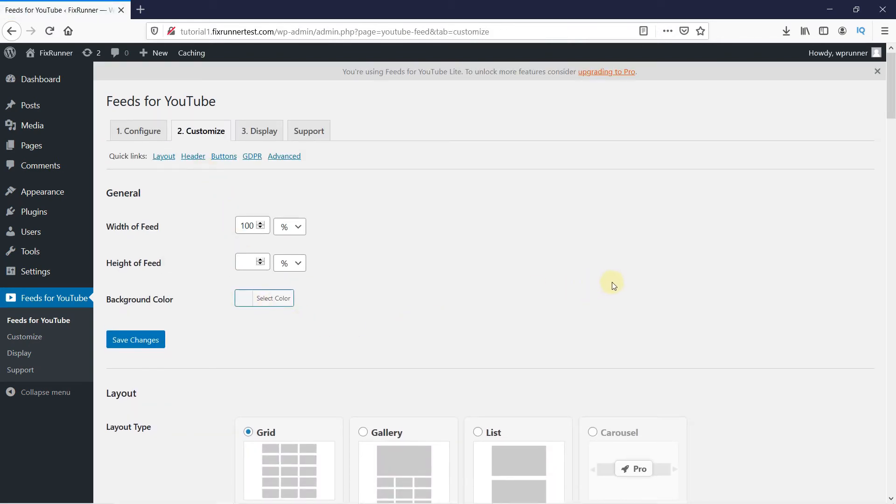
{"action": "scroll", "scroll_direction": "down", "scroll_amount": 3}
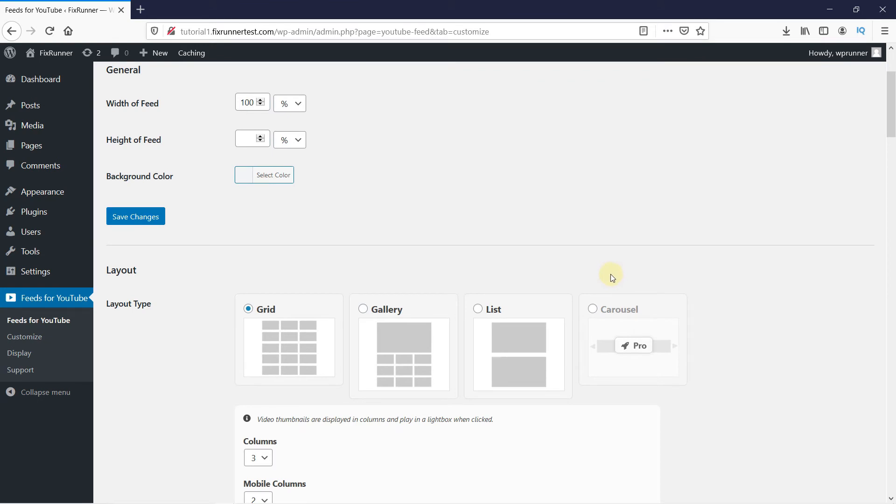
{"action": "scroll", "scroll_direction": "down", "scroll_amount": 3}
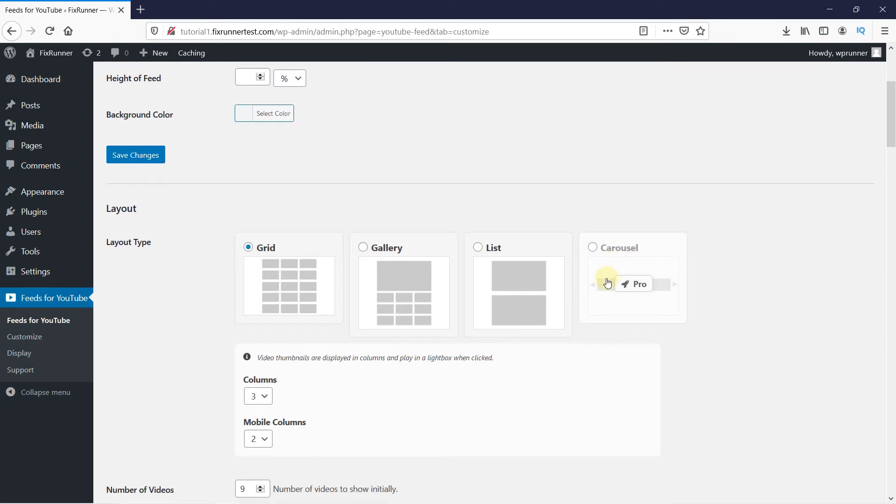
{"action": "mouse_move", "coordinate": [365, 266]}
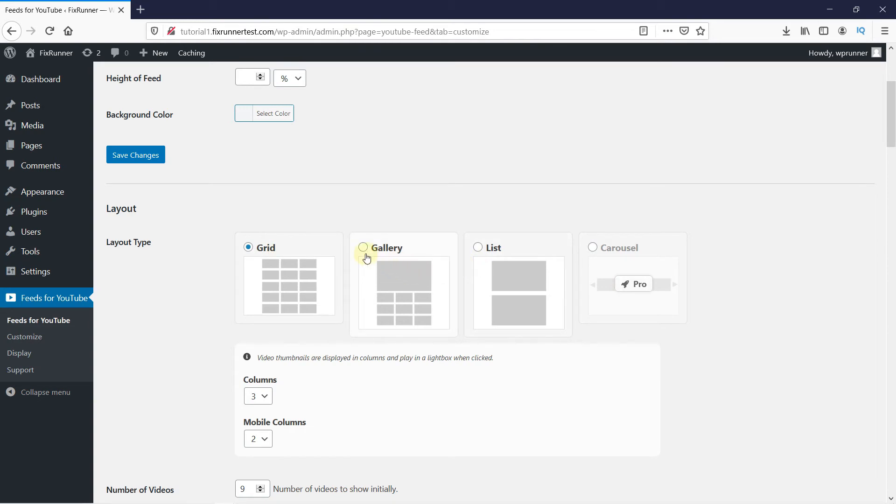
{"action": "left_click", "coordinate": [363, 247]}
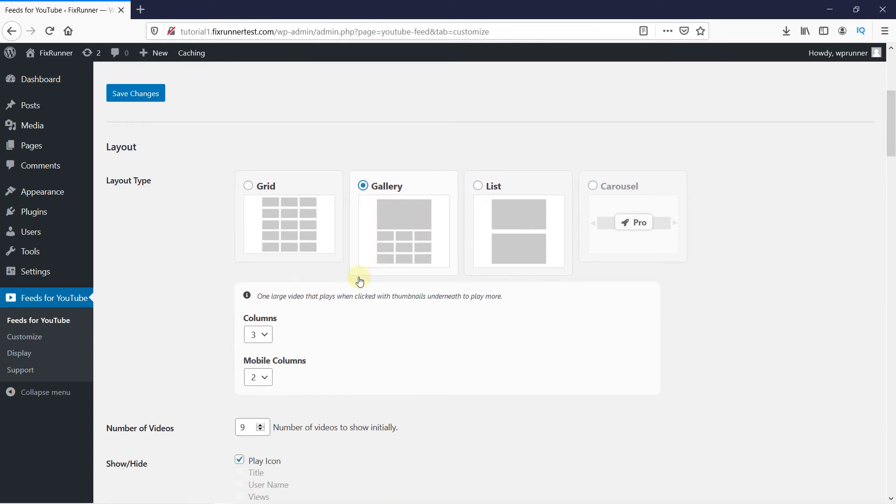
Step: Save the customization settings with the Gallery layout
{"action": "scroll", "scroll_direction": "down", "scroll_amount": 3}
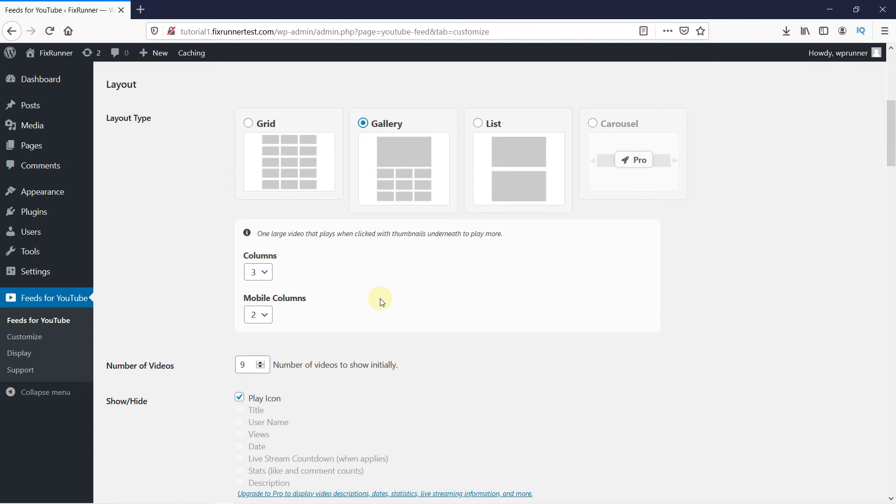
{"action": "scroll", "scroll_direction": "down", "scroll_amount": 3}
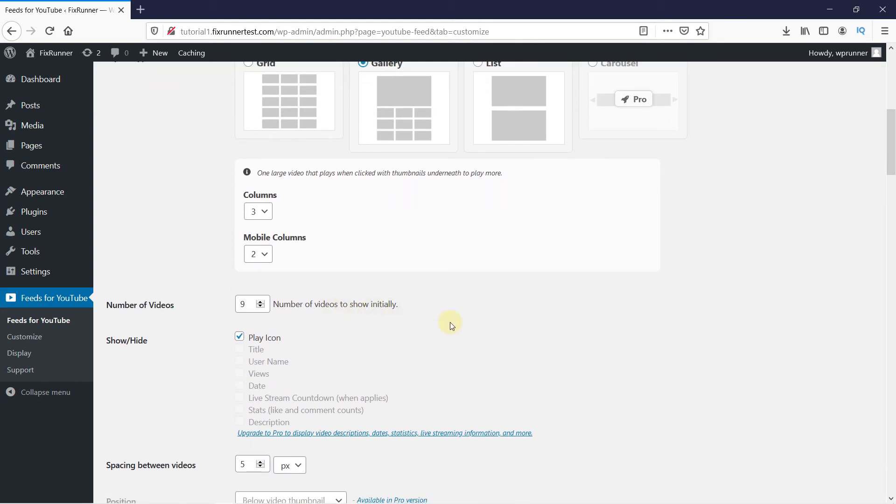
{"action": "scroll", "scroll_direction": "down", "scroll_amount": 3}
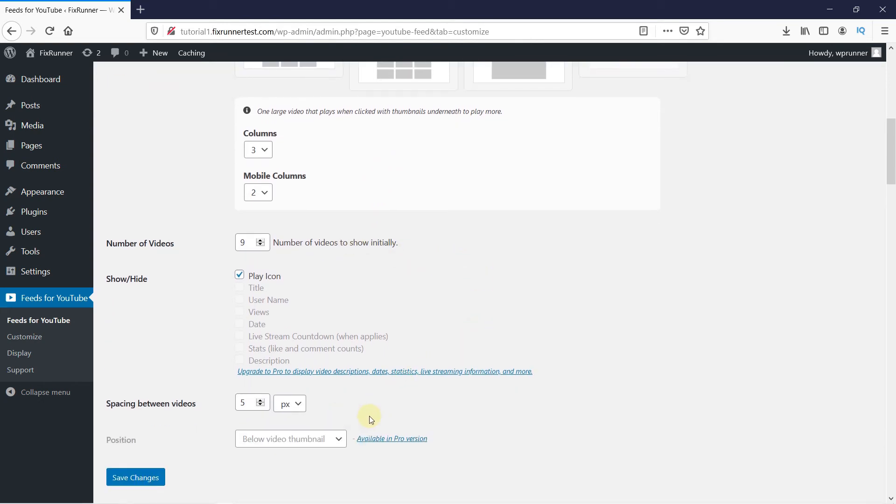
{"action": "left_click", "coordinate": [136, 477]}
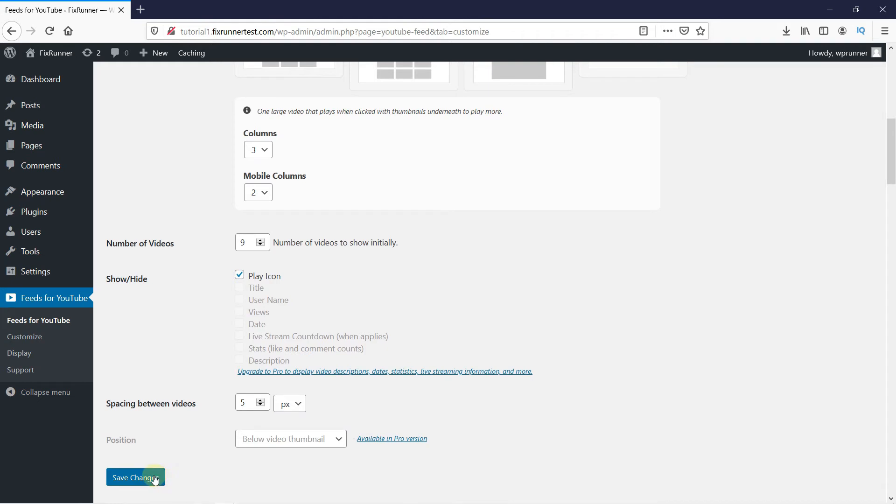
{"action": "left_click", "coordinate": [135, 477]}
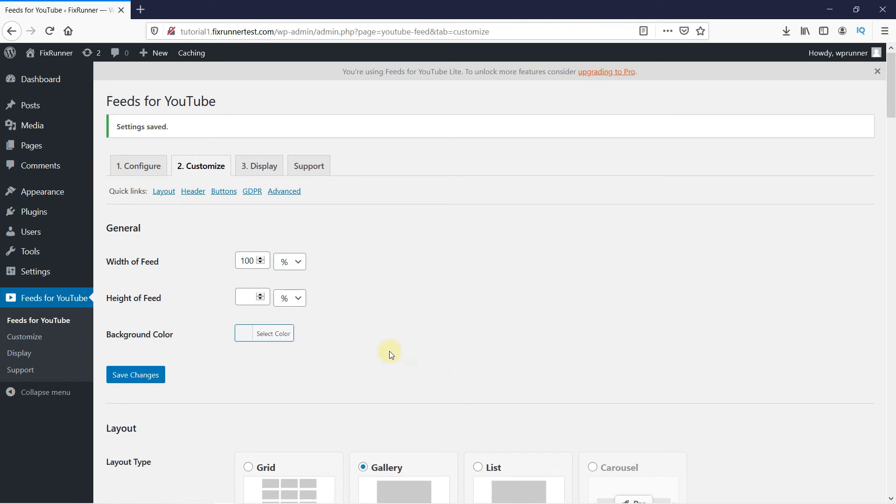
{"action": "mouse_move", "coordinate": [264, 231]}
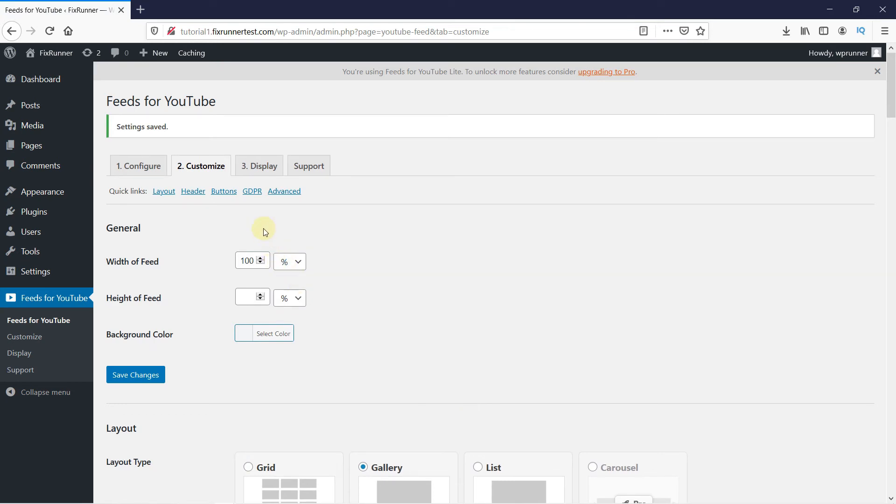
{"action": "mouse_move", "coordinate": [31, 105]}
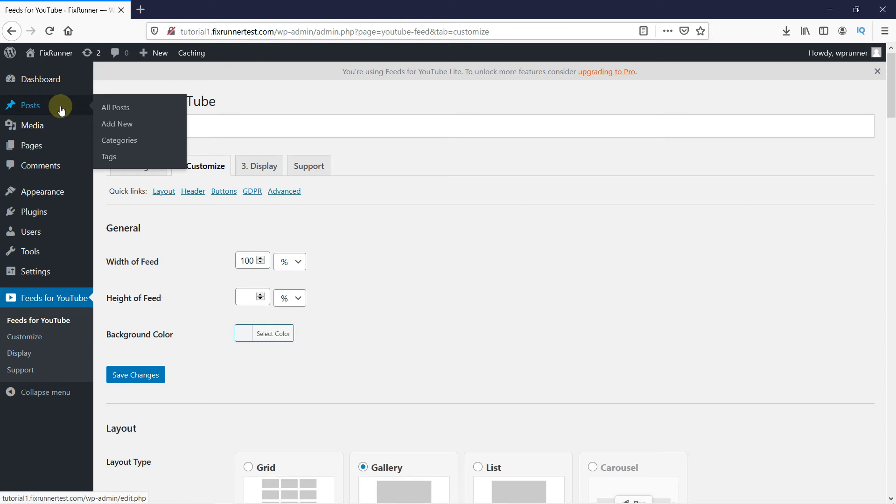
Step: Bring up the Posts menu to add a new post
{"action": "left_click", "coordinate": [117, 124]}
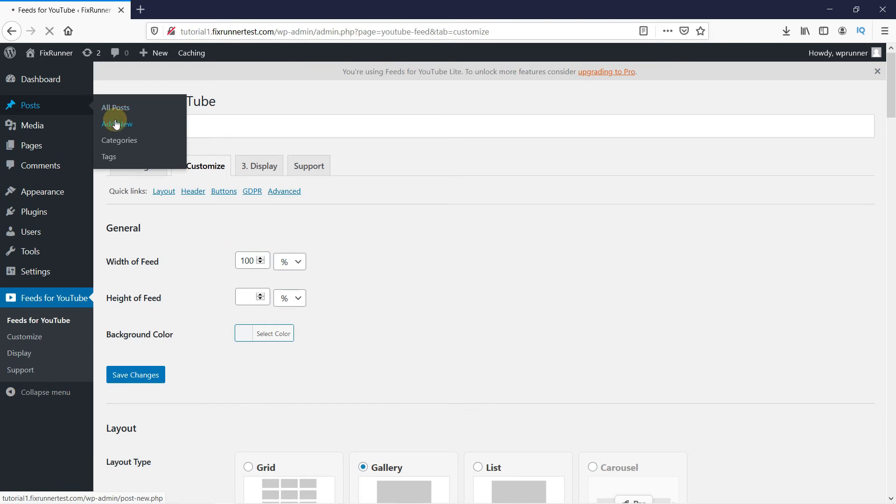
Step: Create a blank post and title it 'Youtube Feed'
{"action": "left_click", "coordinate": [117, 124]}
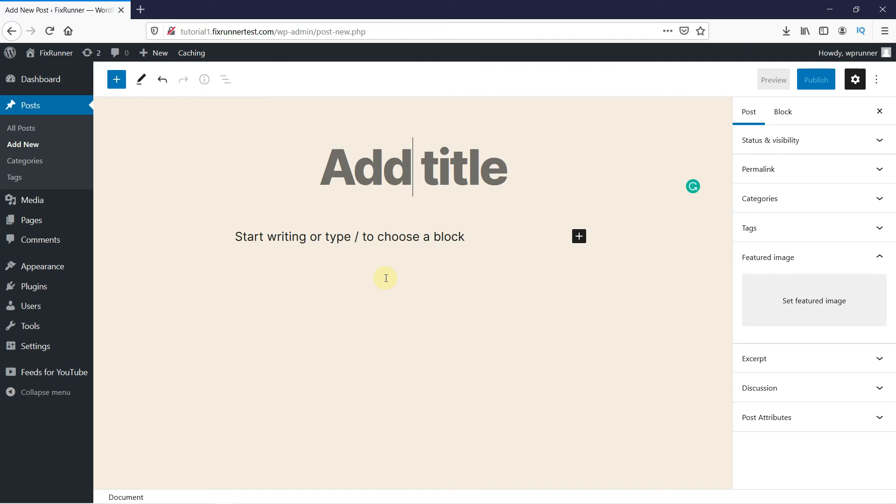
{"action": "type", "text": "Youtube Feed"}
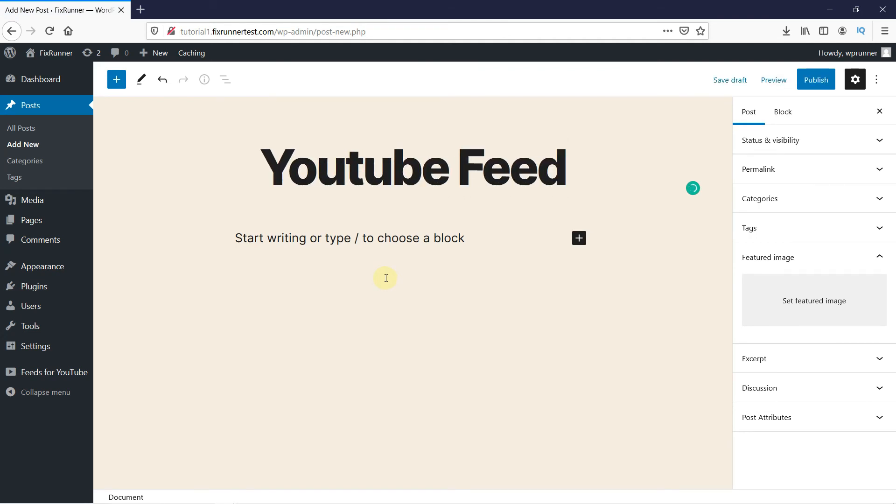
{"action": "mouse_move", "coordinate": [579, 238]}
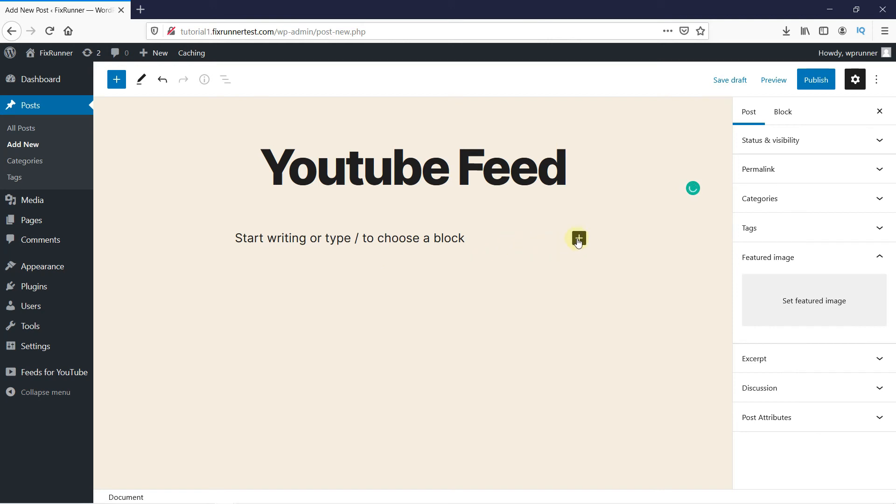
Step: Insert a Feeds for YouTube block below the title, previewing the FixRunner.com channel videos
{"action": "left_click", "coordinate": [579, 238]}
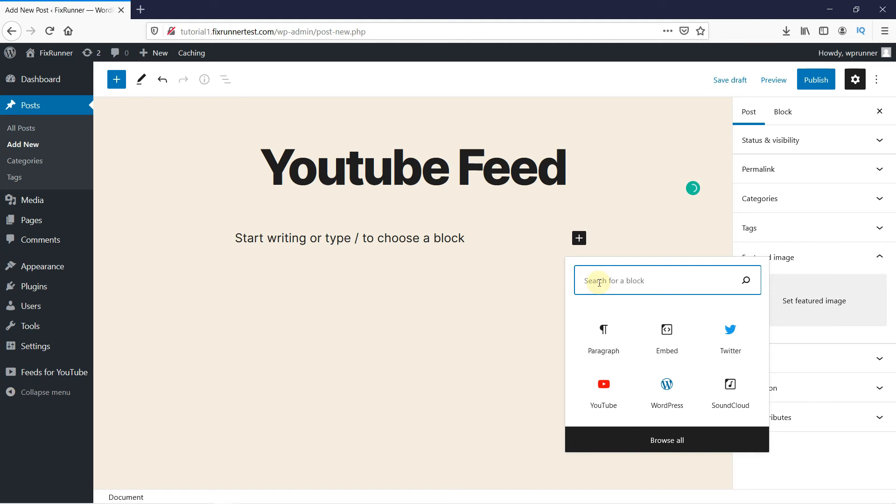
{"action": "type", "text": "feed"}
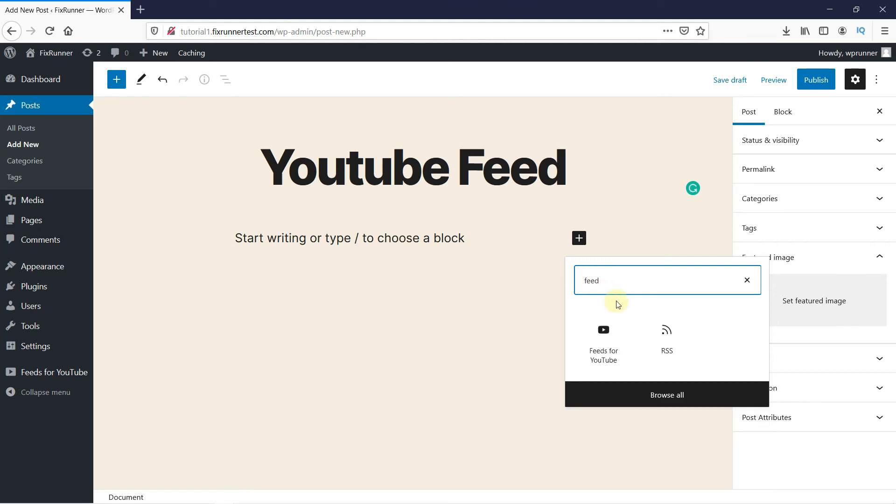
{"action": "mouse_move", "coordinate": [603, 342]}
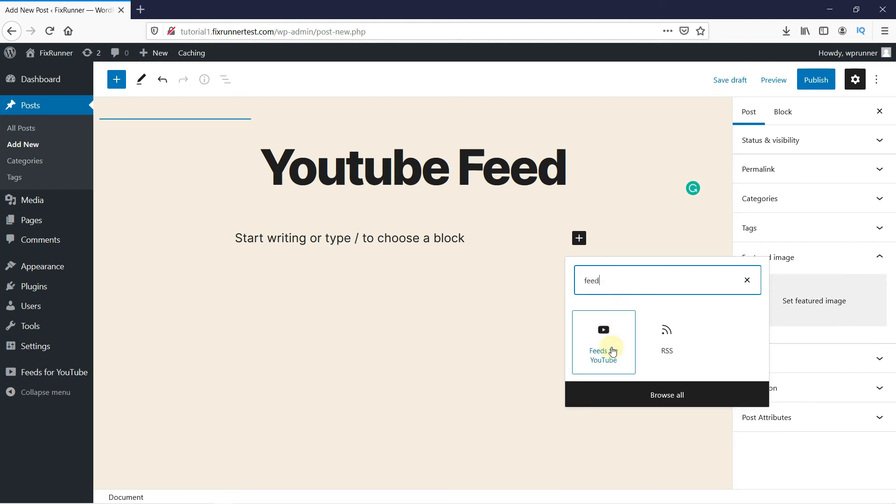
{"action": "left_click", "coordinate": [603, 341]}
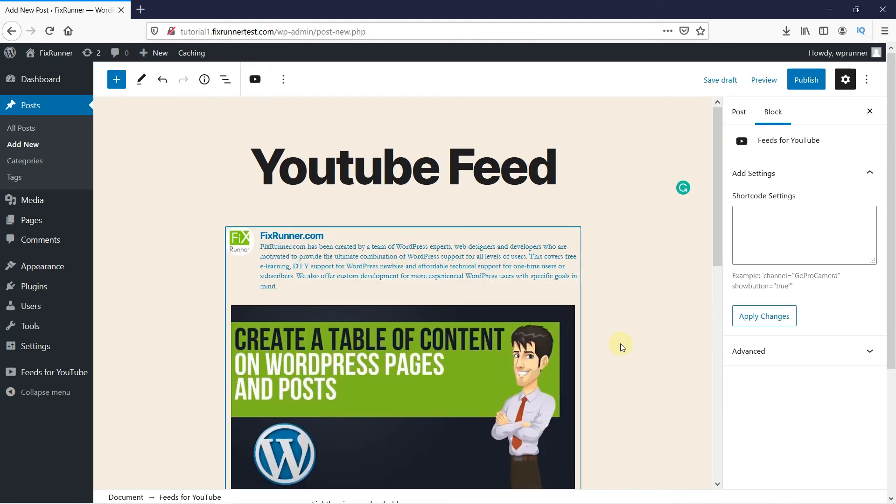
{"action": "scroll", "scroll_direction": "down", "scroll_amount": 3}
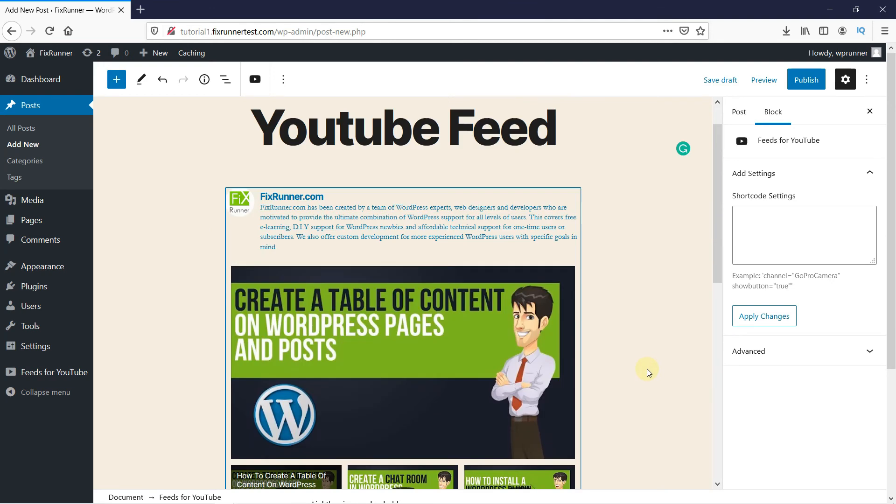
{"action": "scroll", "scroll_direction": "down", "scroll_amount": 3}
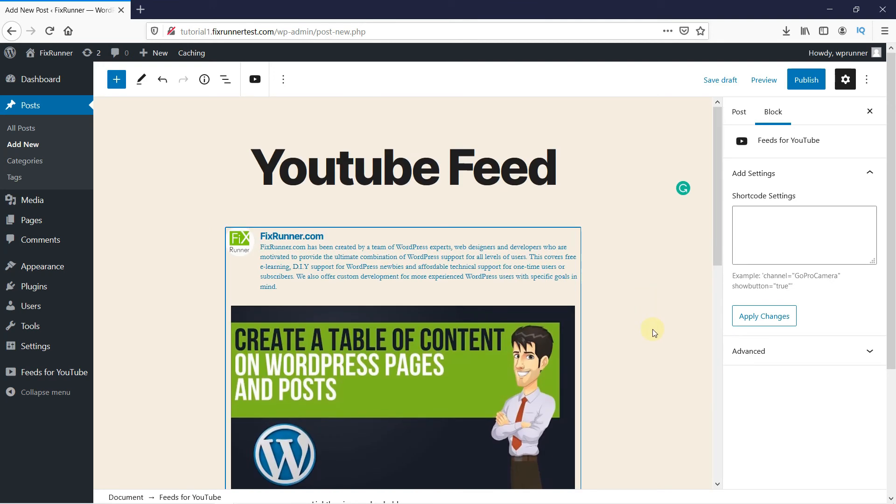
Step: Preview the post in a new tab and scroll through the gallery feed with Load More and Subscribe
{"action": "left_click", "coordinate": [763, 80]}
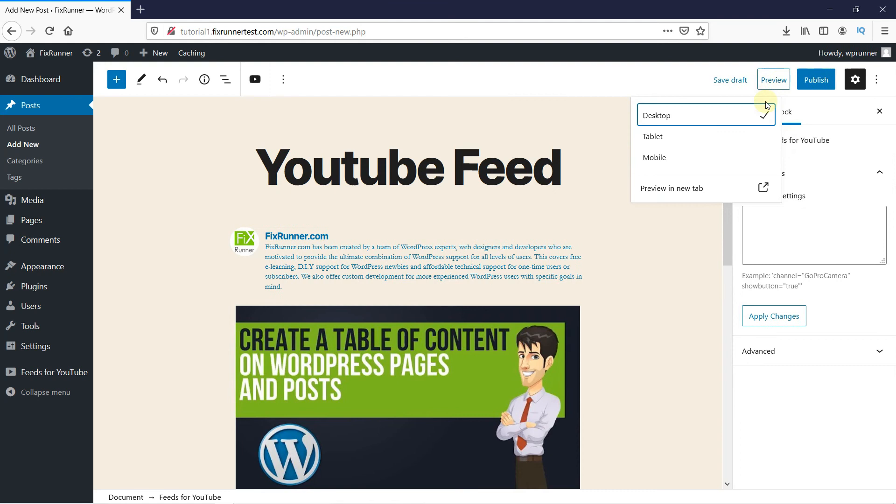
{"action": "left_click", "coordinate": [671, 187]}
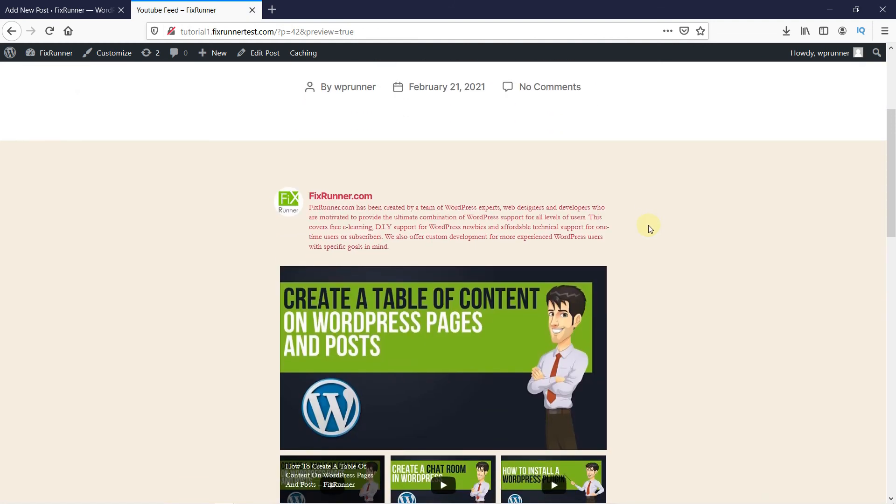
{"action": "scroll", "scroll_direction": "down", "scroll_amount": 3}
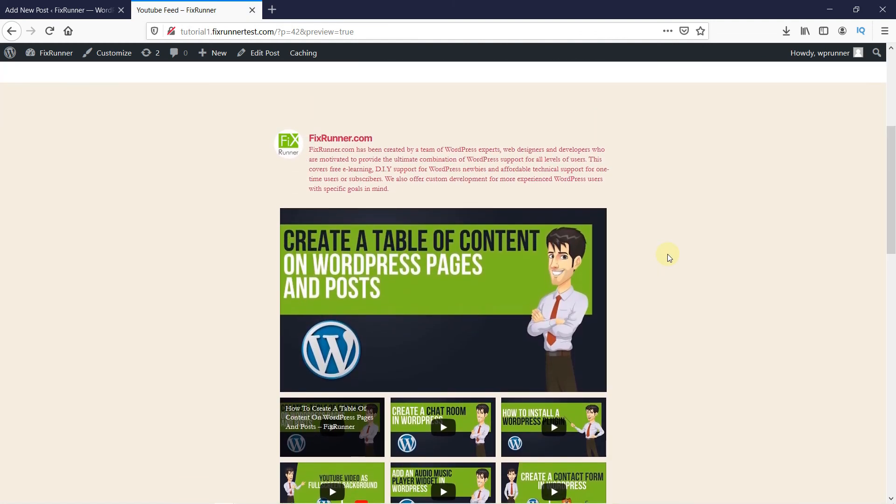
{"action": "scroll", "scroll_direction": "down", "scroll_amount": 3}
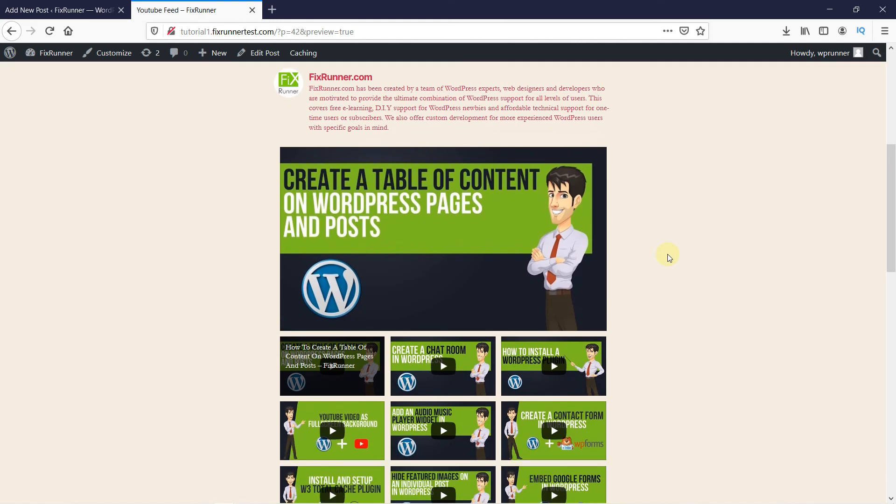
{"action": "scroll", "scroll_direction": "down", "scroll_amount": 3}
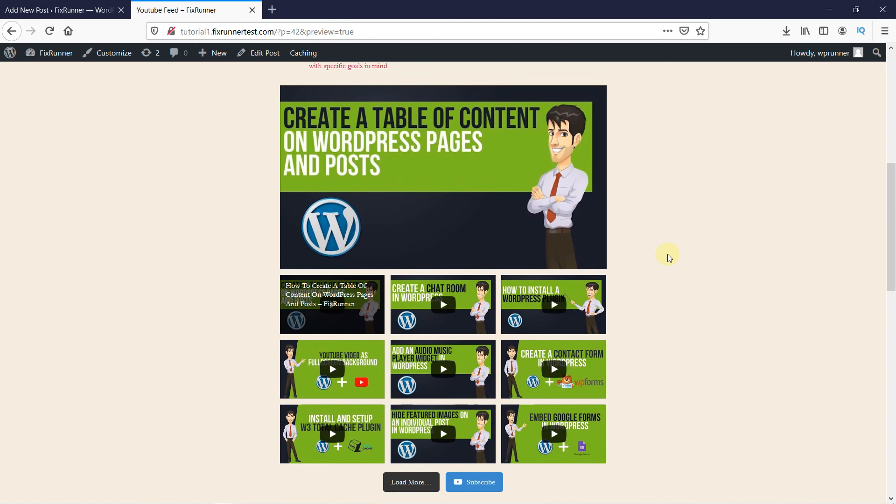
{"action": "mouse_move", "coordinate": [673, 254]}
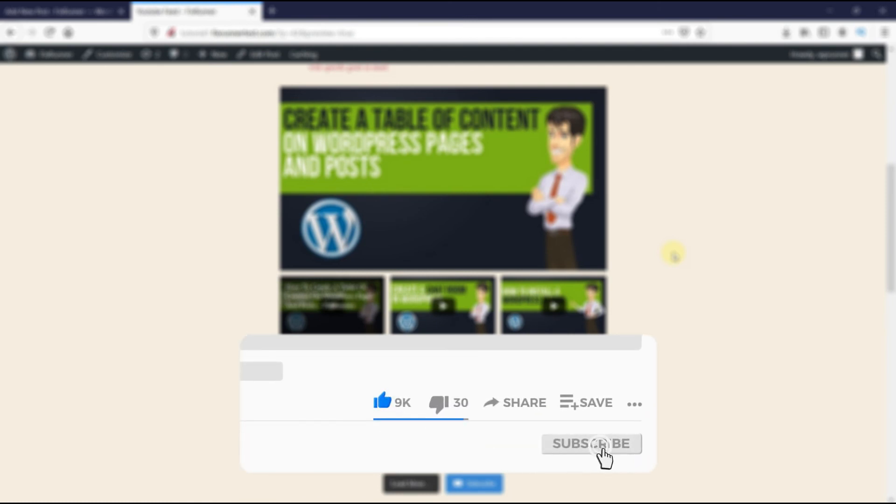
{"action": "left_click", "coordinate": [592, 444]}
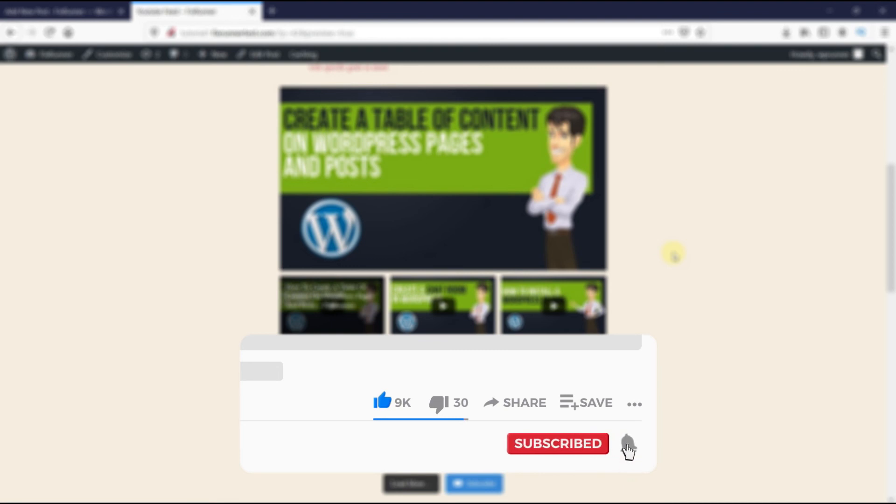
{"action": "left_click", "coordinate": [628, 444]}
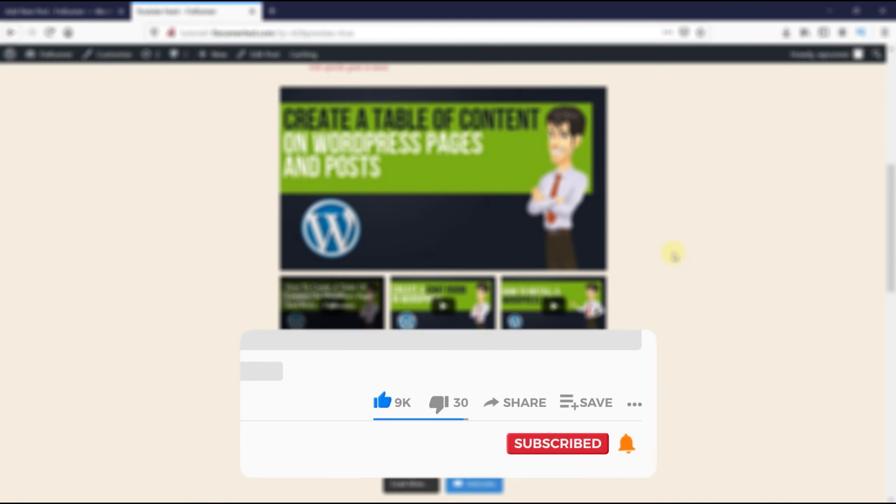